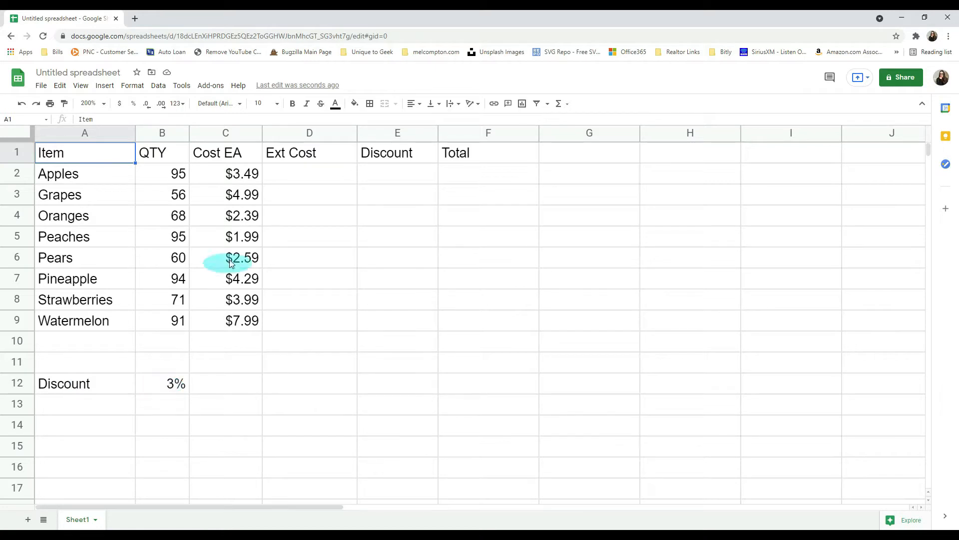
Enter =B2*C2 in D2 for Apples and fill it down to Watermelon
{"action": "left_click", "coordinate": [309, 173]}
{"action": "type", "text": "=B2*C2"}
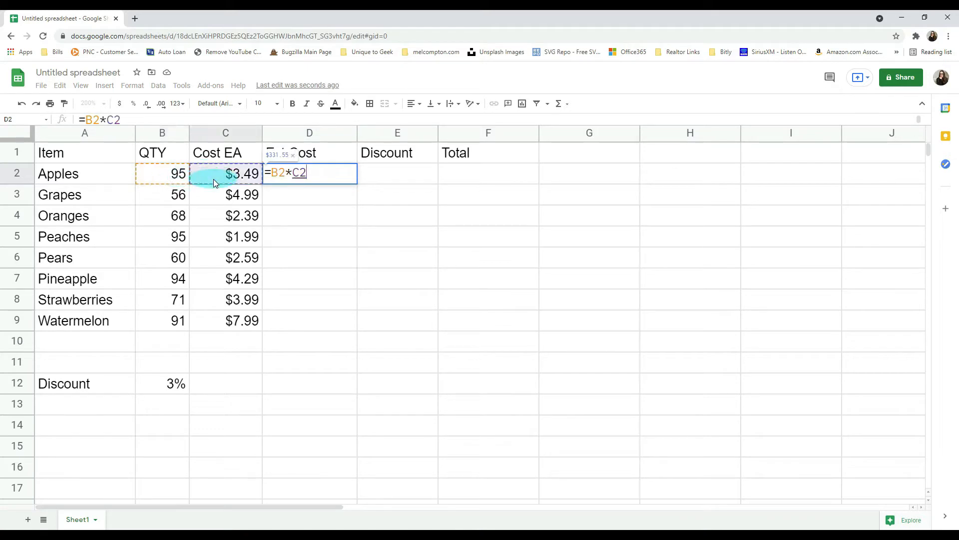
{"action": "key", "text": "enter"}
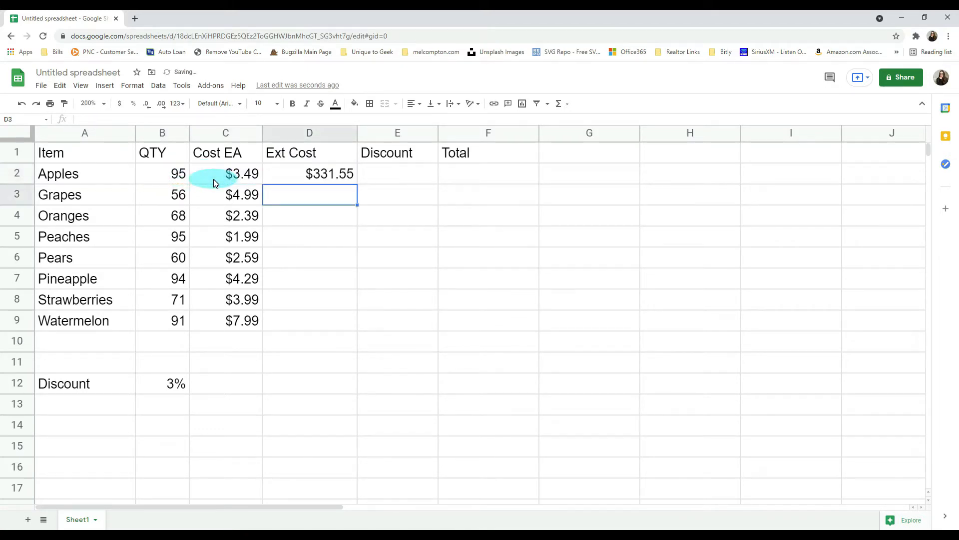
{"action": "left_click", "coordinate": [309, 173]}
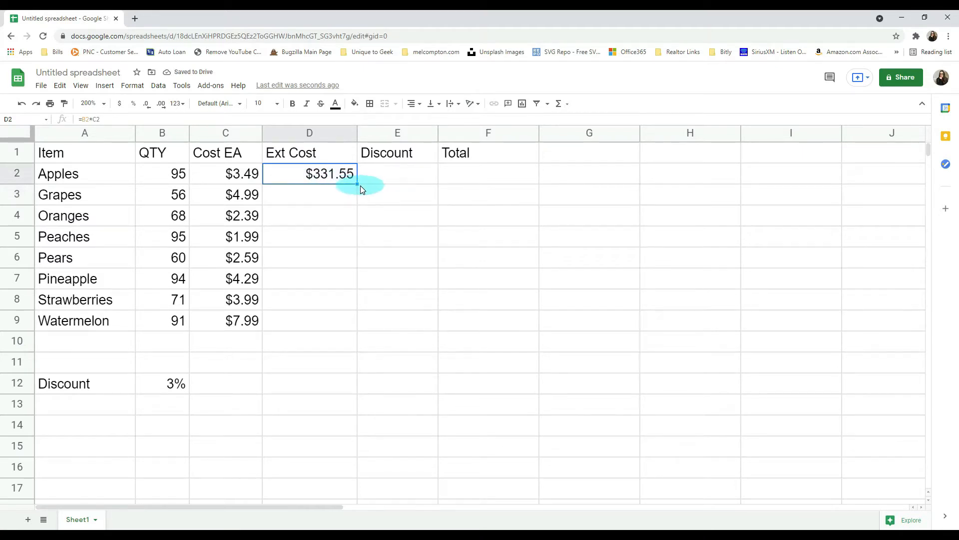
{"action": "left_click_drag", "start_coordinate": [356, 182], "coordinate": [356, 330]}
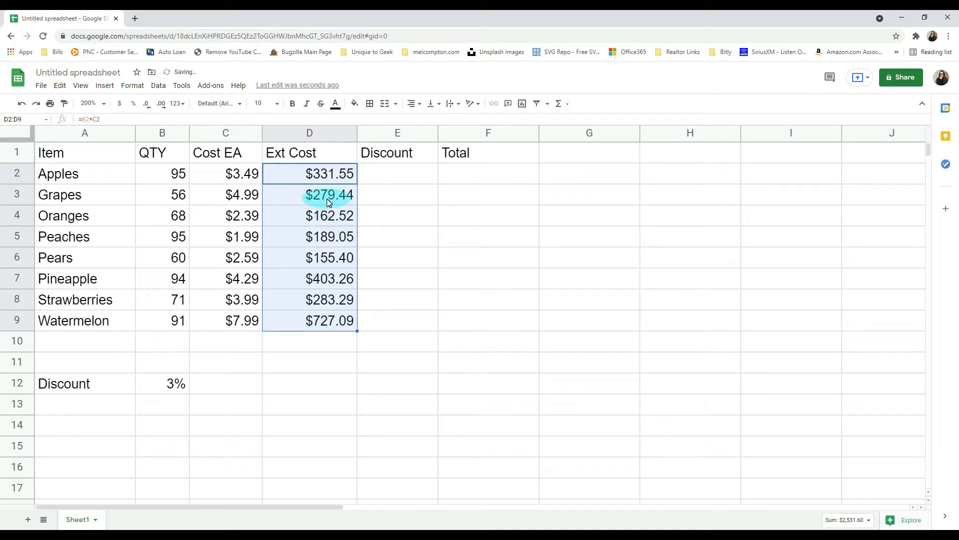
Check the copied Ext Cost formulas for Grapes, Oranges and Peaches
{"action": "left_click", "coordinate": [309, 194]}
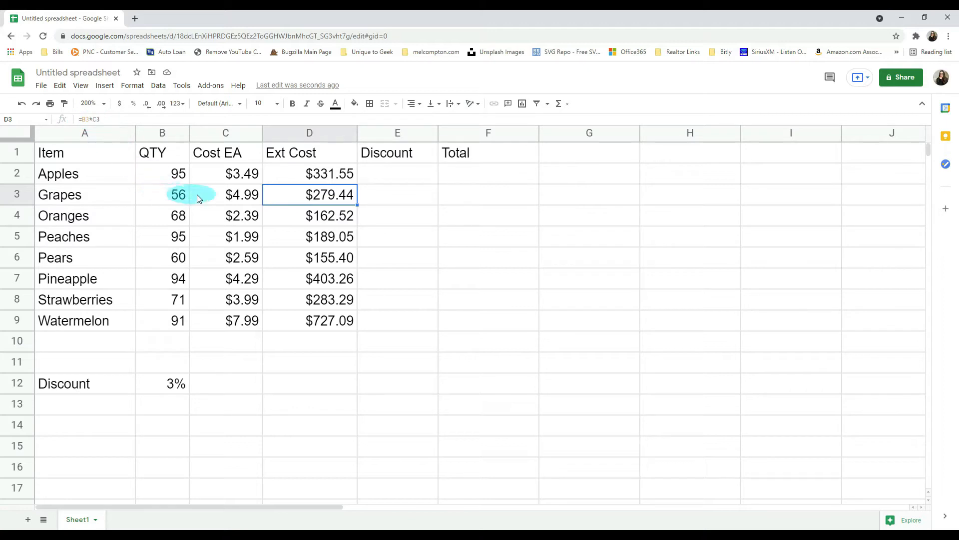
{"action": "left_click", "coordinate": [309, 216]}
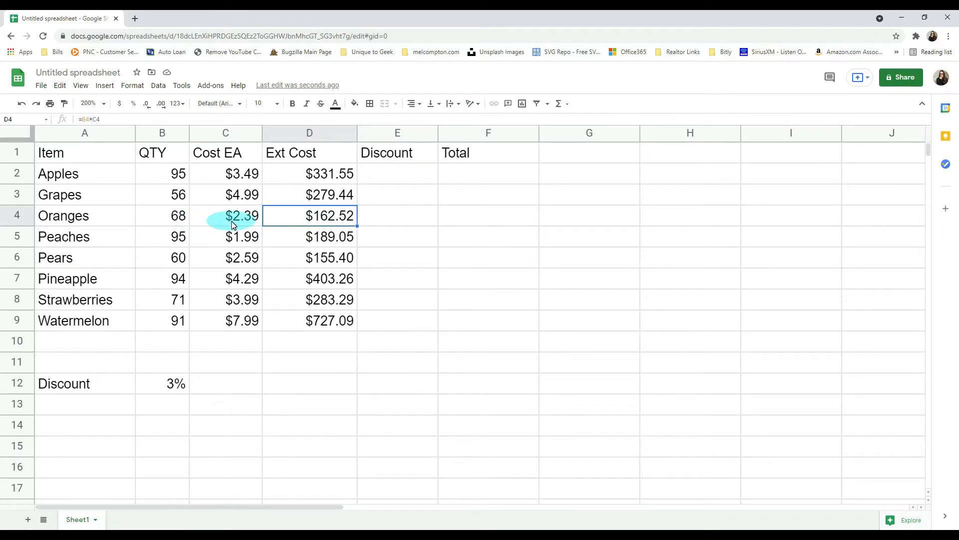
{"action": "left_click", "coordinate": [308, 236]}
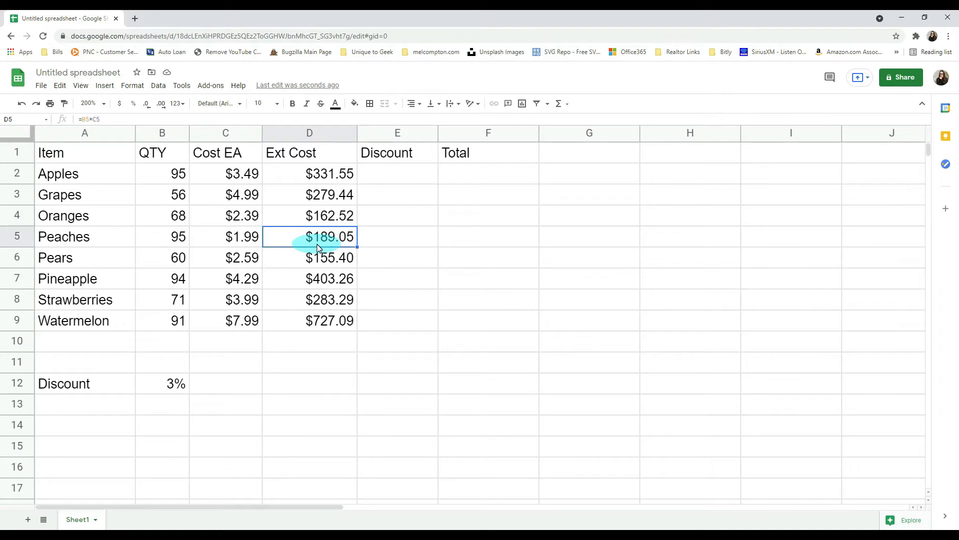
{"action": "mouse_move", "coordinate": [383, 181]}
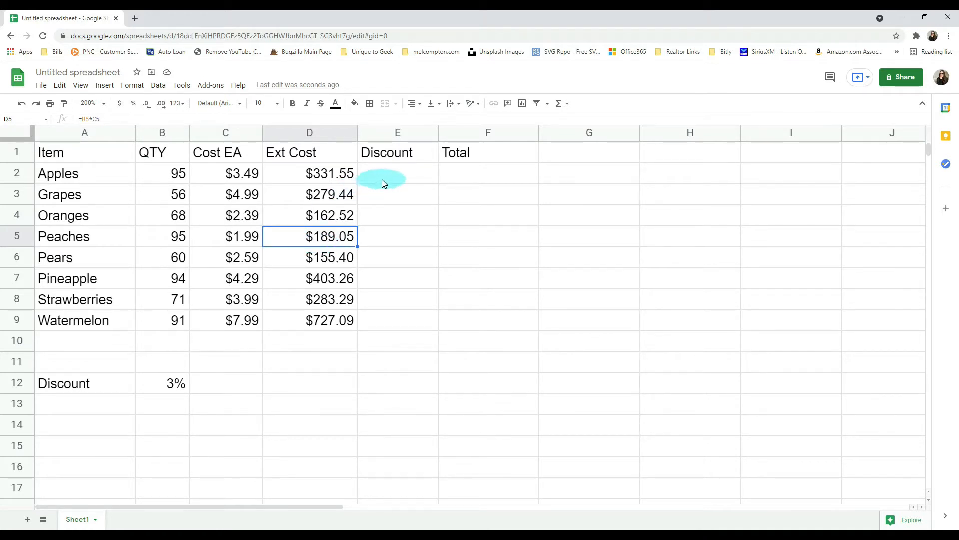
Enter =D2*B12 in E2, fill down to Watermelon, and inspect the shifted Grapes and Oranges references
{"action": "type", "text": "="}
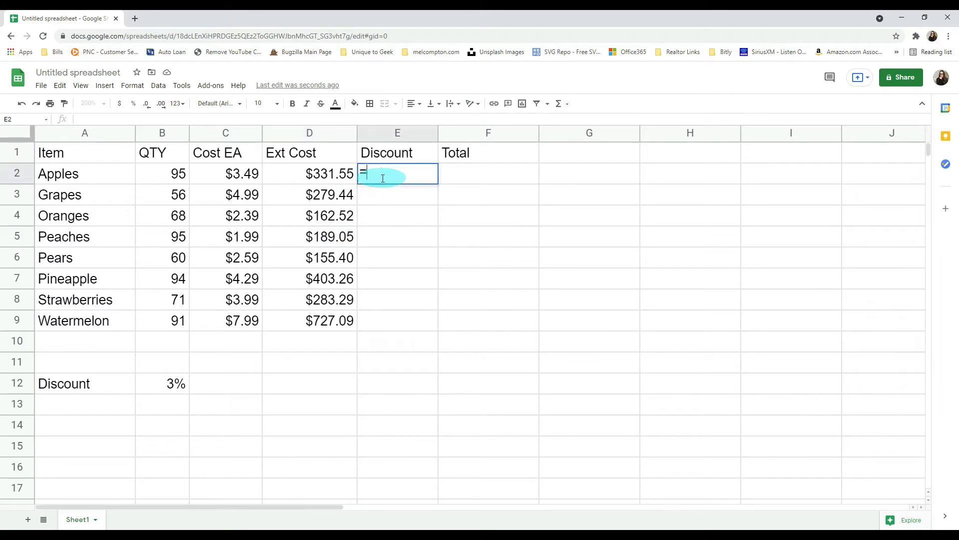
{"action": "left_click", "coordinate": [309, 173]}
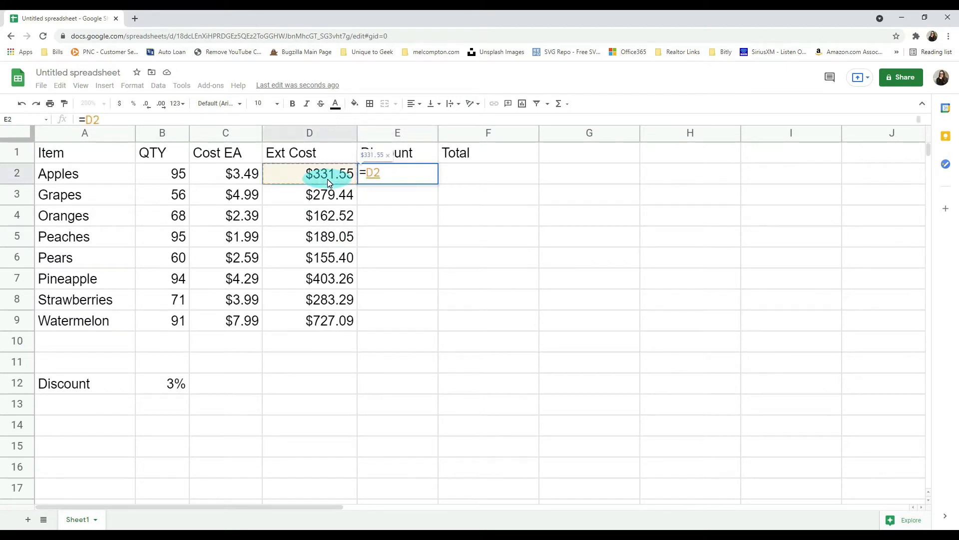
{"action": "left_click", "coordinate": [161, 383]}
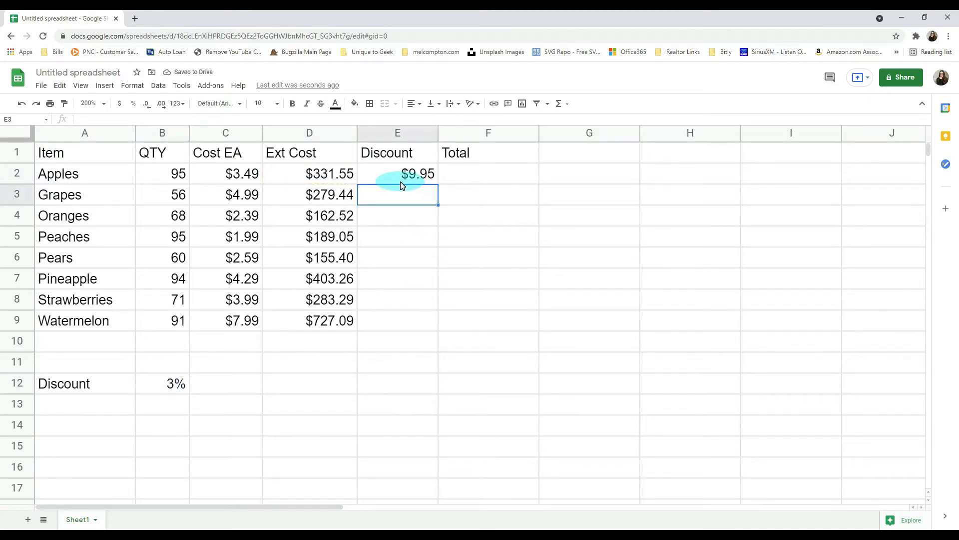
{"action": "left_click", "coordinate": [397, 173]}
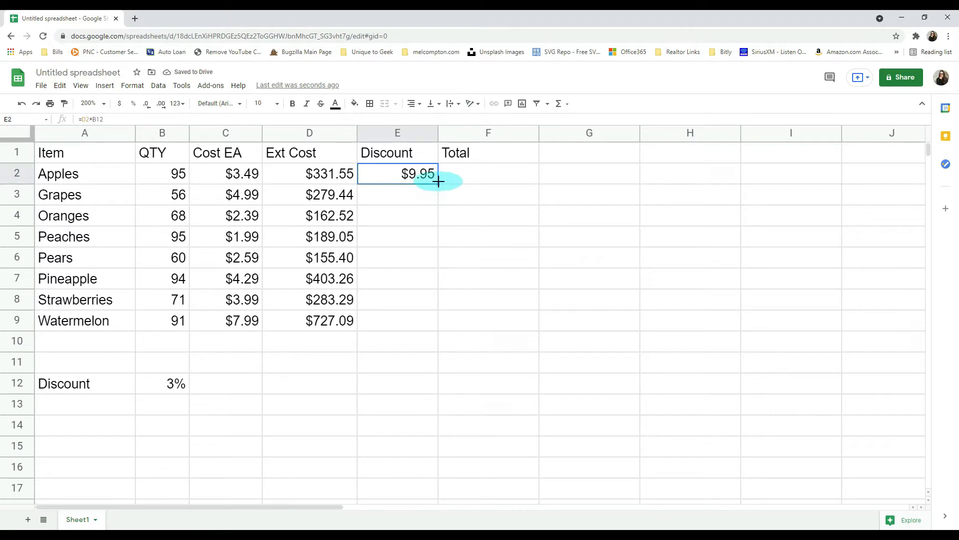
{"action": "left_click_drag", "start_coordinate": [438, 182], "coordinate": [431, 319]}
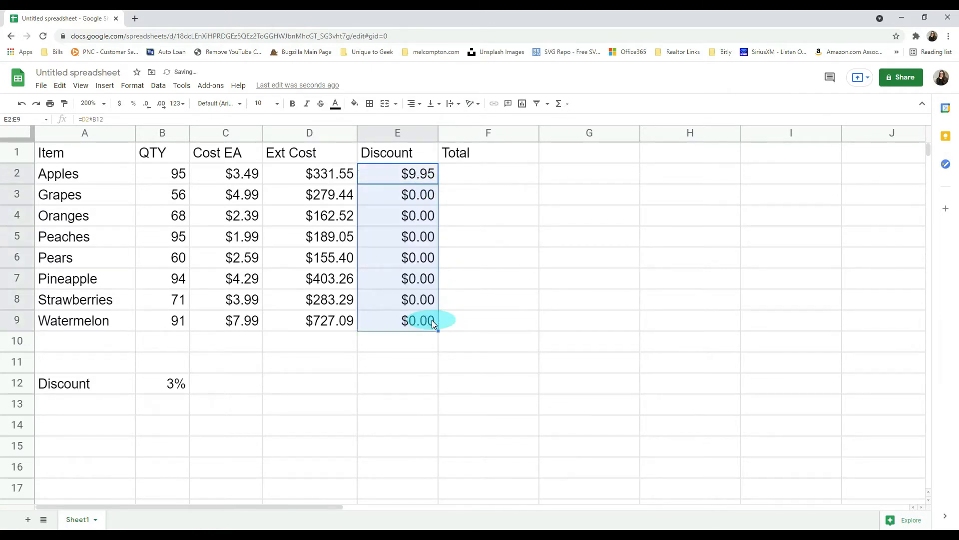
{"action": "mouse_move", "coordinate": [418, 194]}
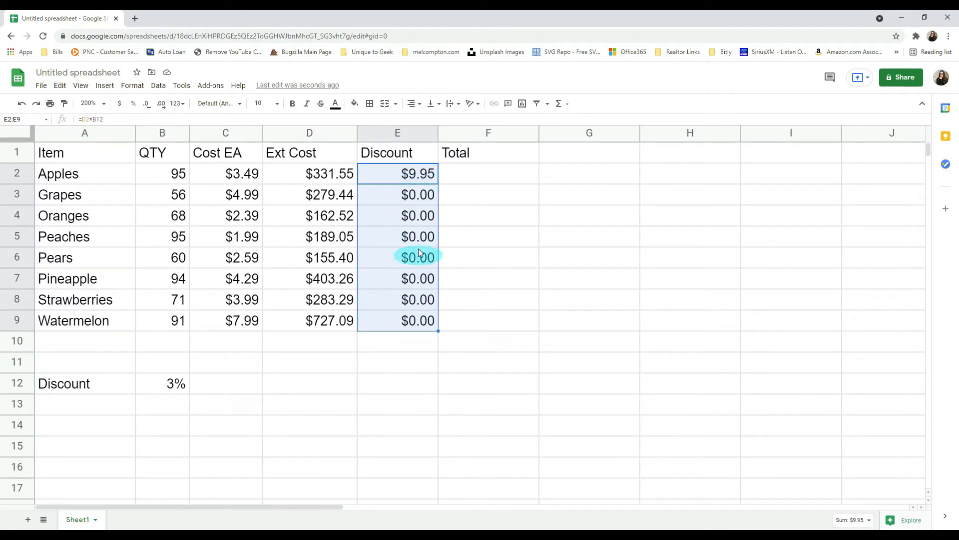
{"action": "left_click", "coordinate": [398, 194]}
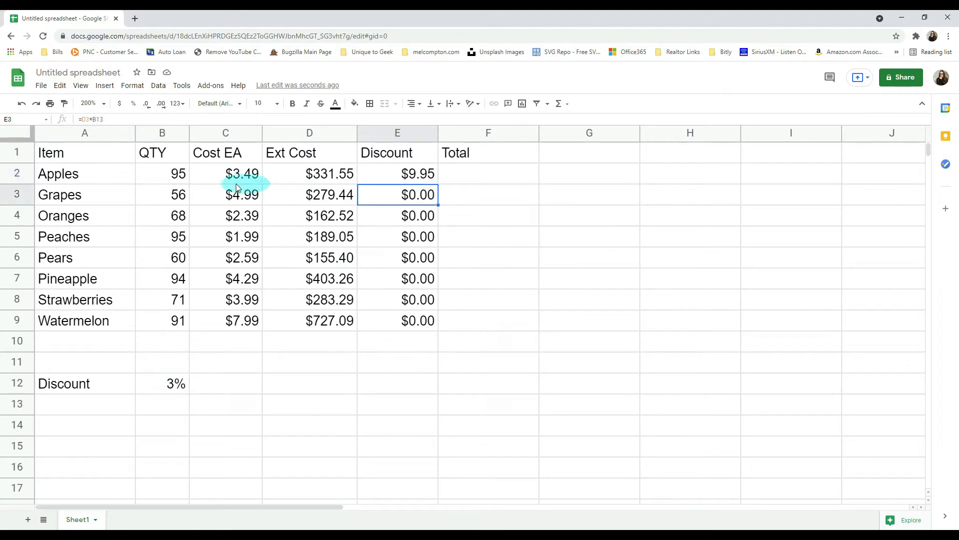
{"action": "mouse_move", "coordinate": [284, 195]}
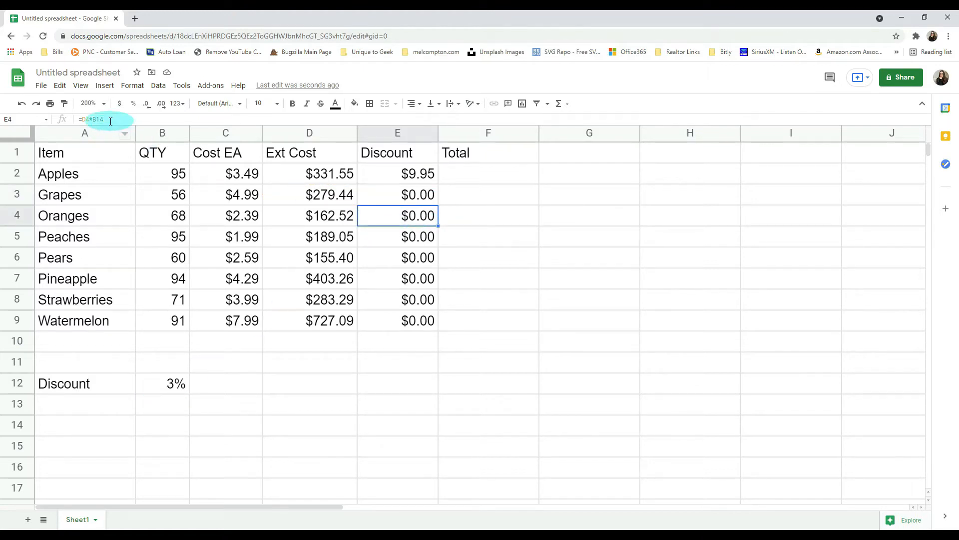
{"action": "double_click", "coordinate": [397, 215]}
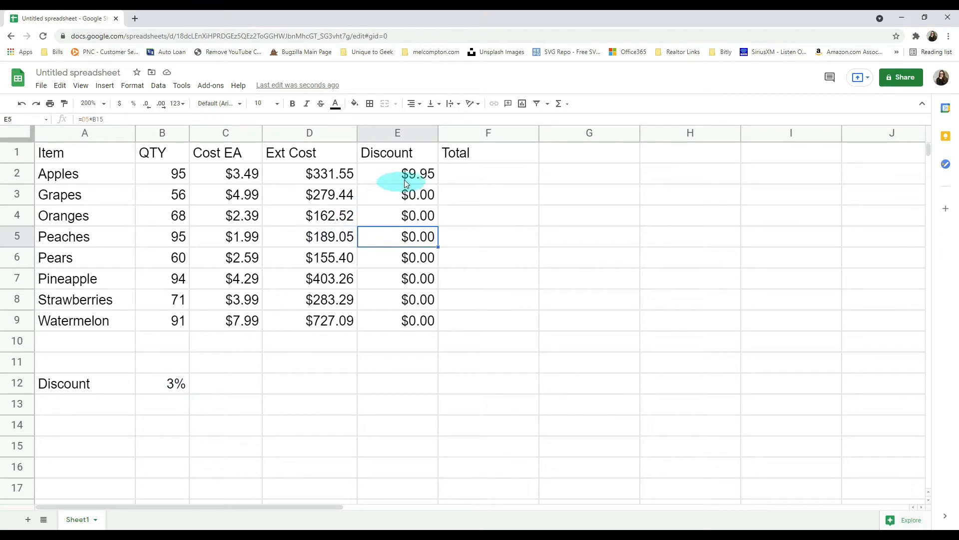
Change E2 to =D2*$B$12 and verify the Grapes, Pears and Pineapple discounts
{"action": "left_click", "coordinate": [397, 173]}
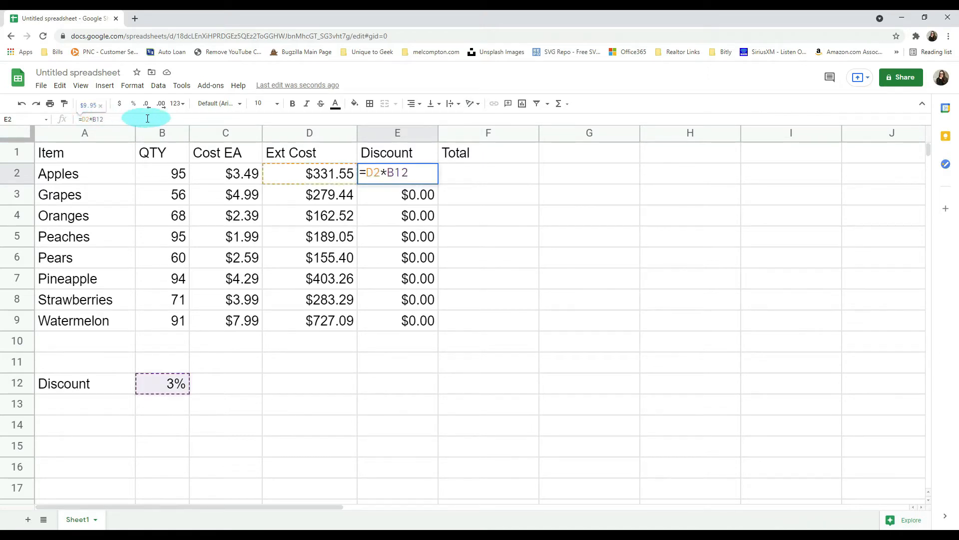
{"action": "key", "text": "F4"}
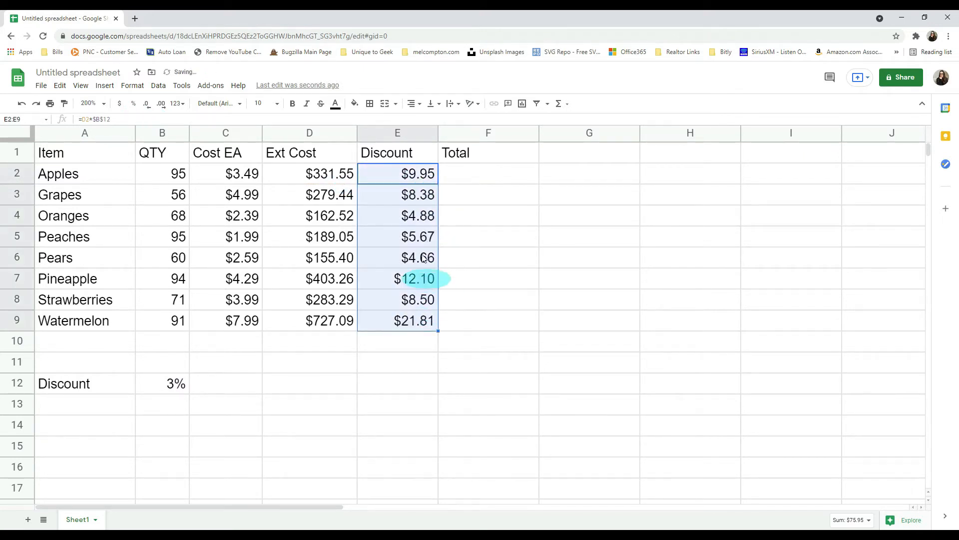
{"action": "left_click", "coordinate": [397, 215]}
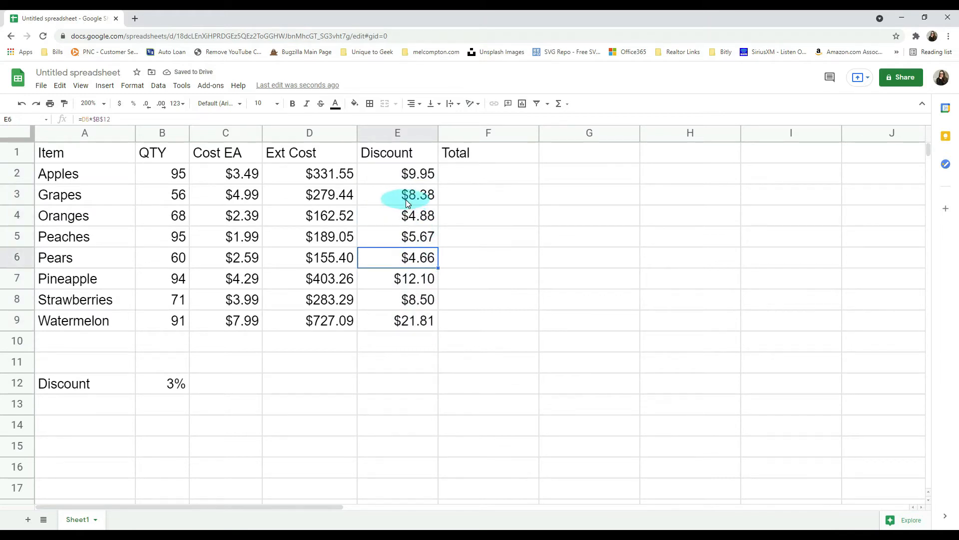
{"action": "left_click", "coordinate": [397, 194]}
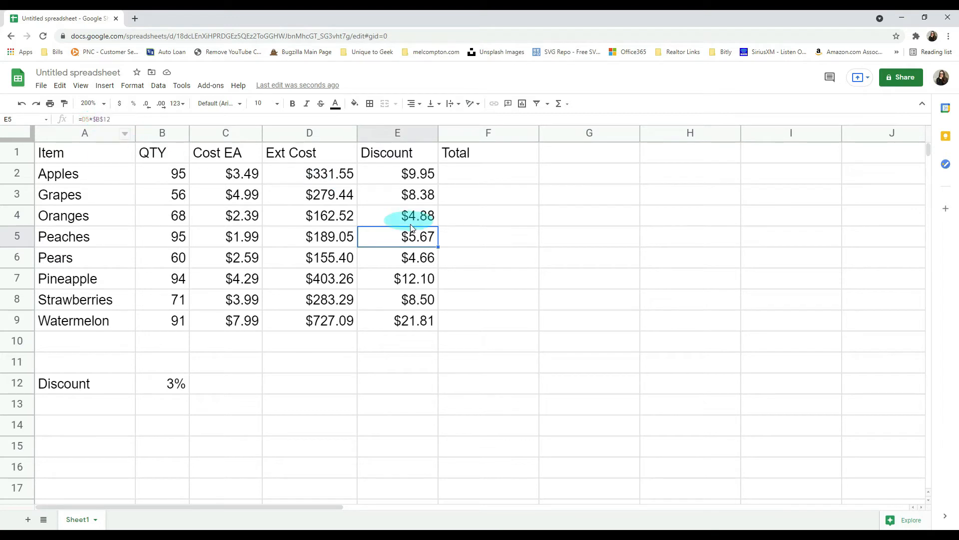
{"action": "left_click", "coordinate": [397, 256]}
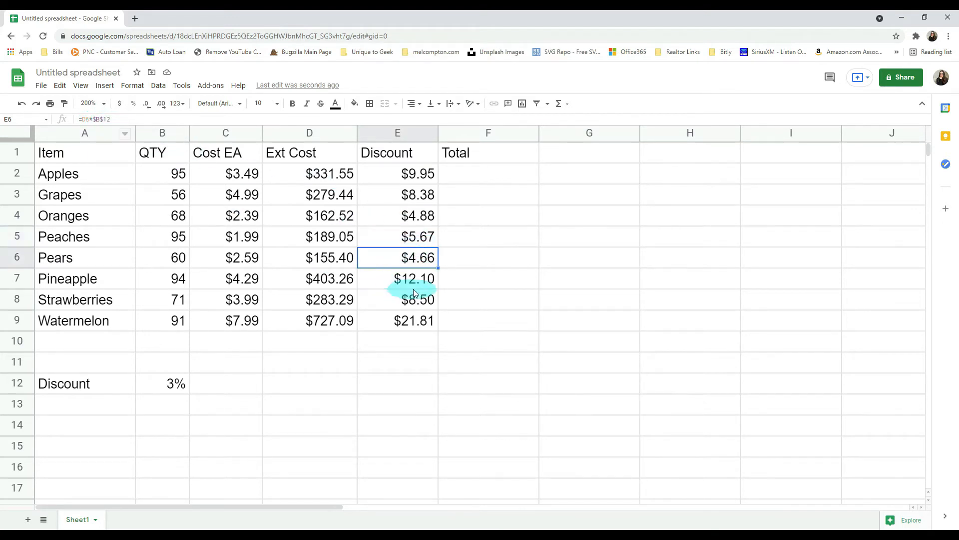
{"action": "left_click", "coordinate": [397, 278]}
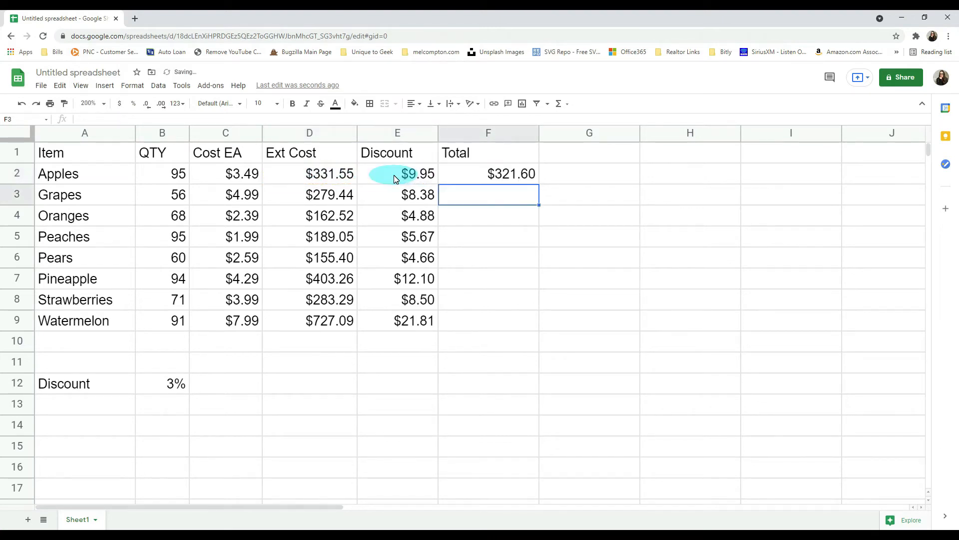
Fill =D2-E2 from F2 down to F9 and check the Watermelon, Grapes and Oranges totals
{"action": "left_click", "coordinate": [487, 173]}
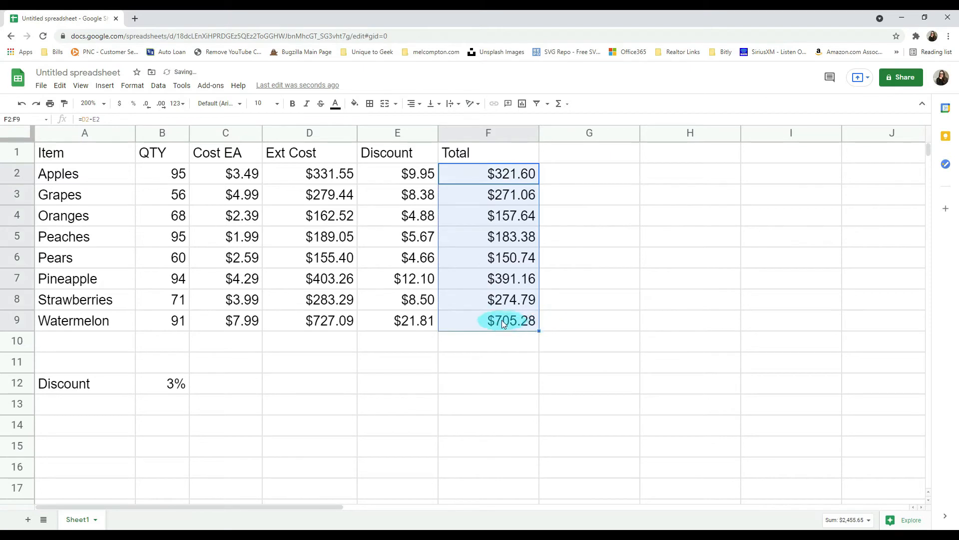
{"action": "left_click", "coordinate": [488, 320]}
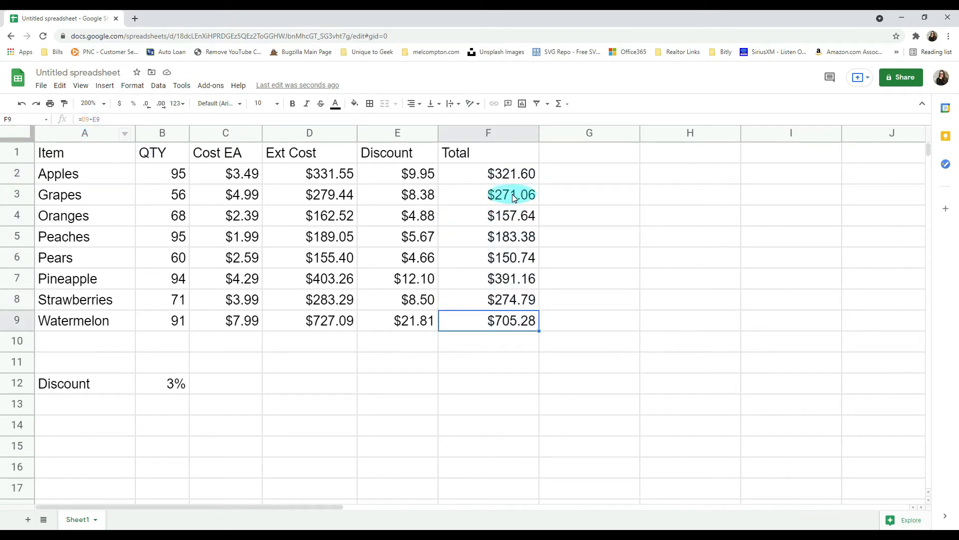
{"action": "left_click", "coordinate": [487, 194]}
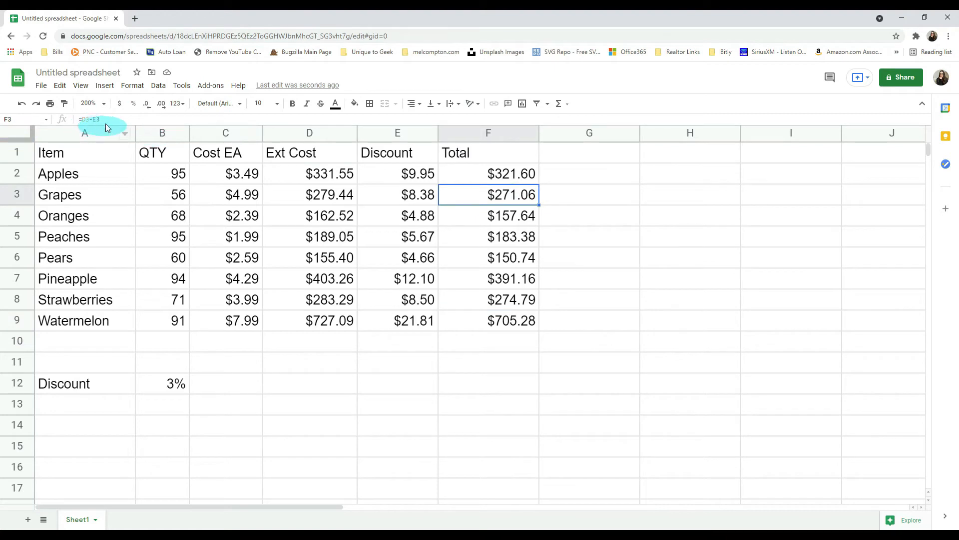
{"action": "left_click", "coordinate": [488, 215]}
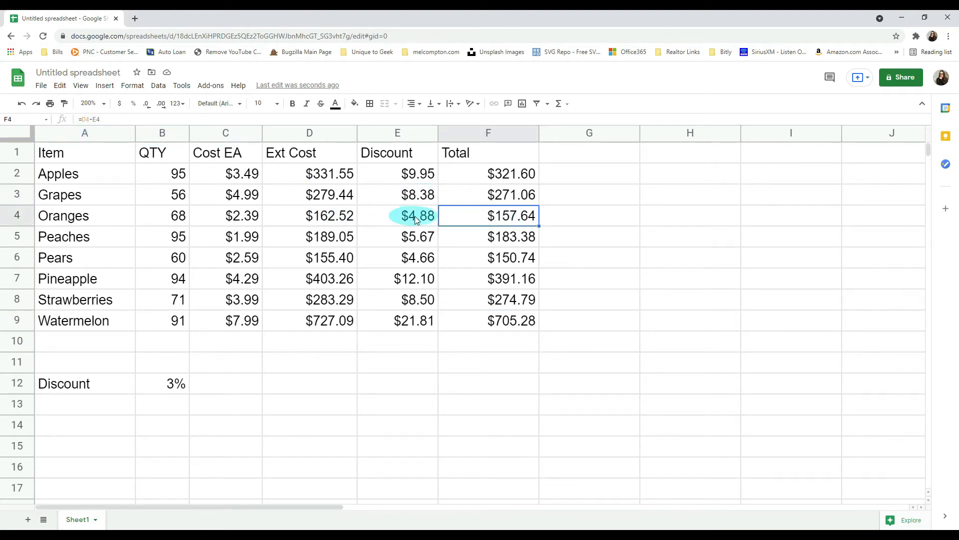
{"action": "left_click", "coordinate": [487, 236]}
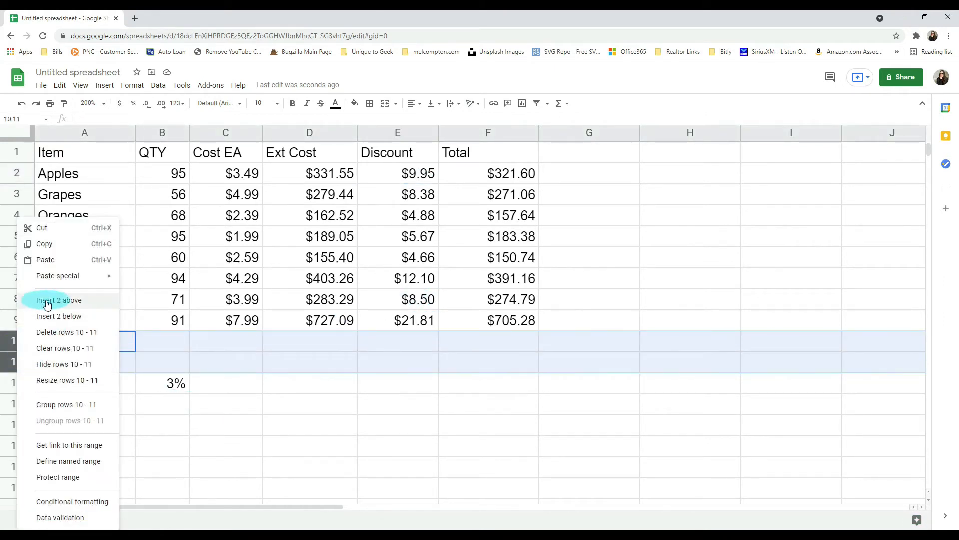
Insert two rows above Discount and confirm E2's formula now references $B$14
{"action": "left_click", "coordinate": [59, 300]}
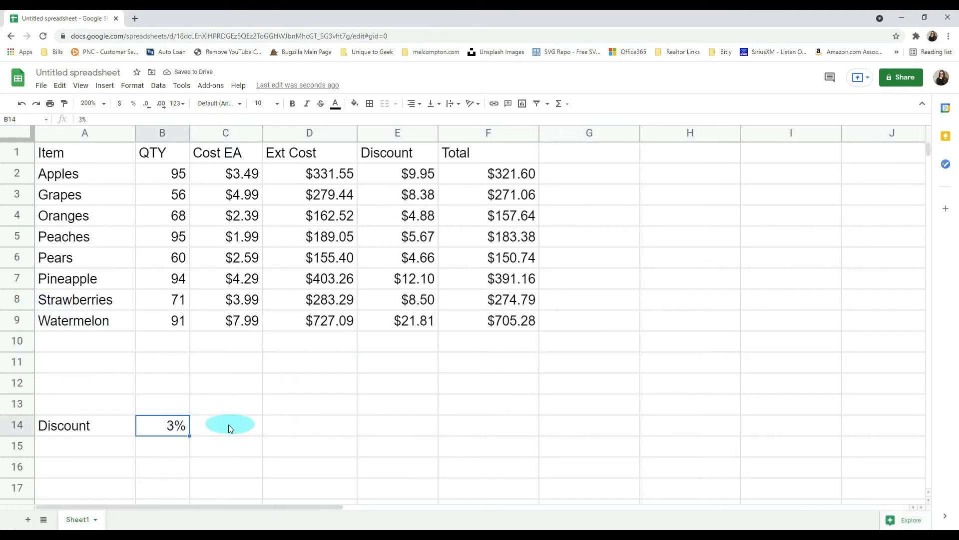
{"action": "mouse_move", "coordinate": [159, 445]}
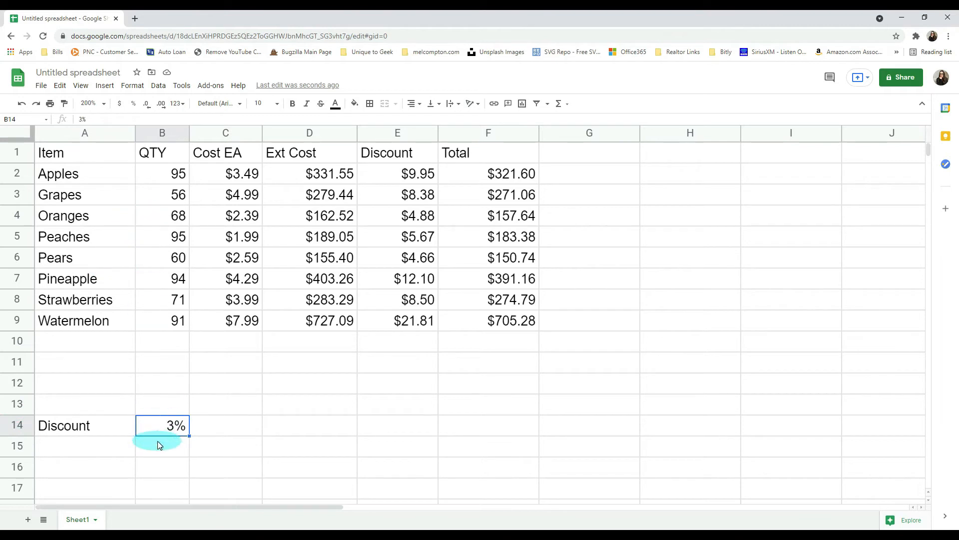
{"action": "left_click", "coordinate": [398, 173]}
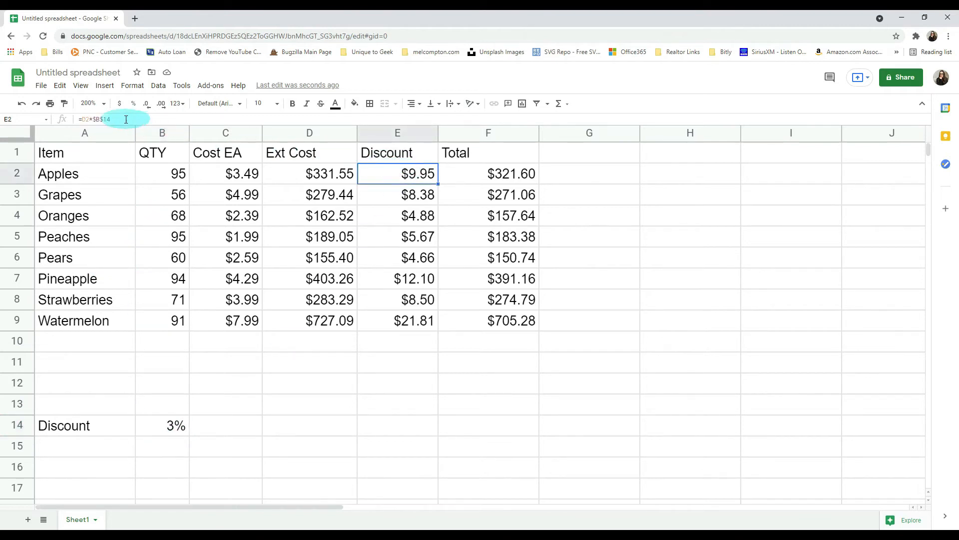
{"action": "double_click", "coordinate": [398, 173]}
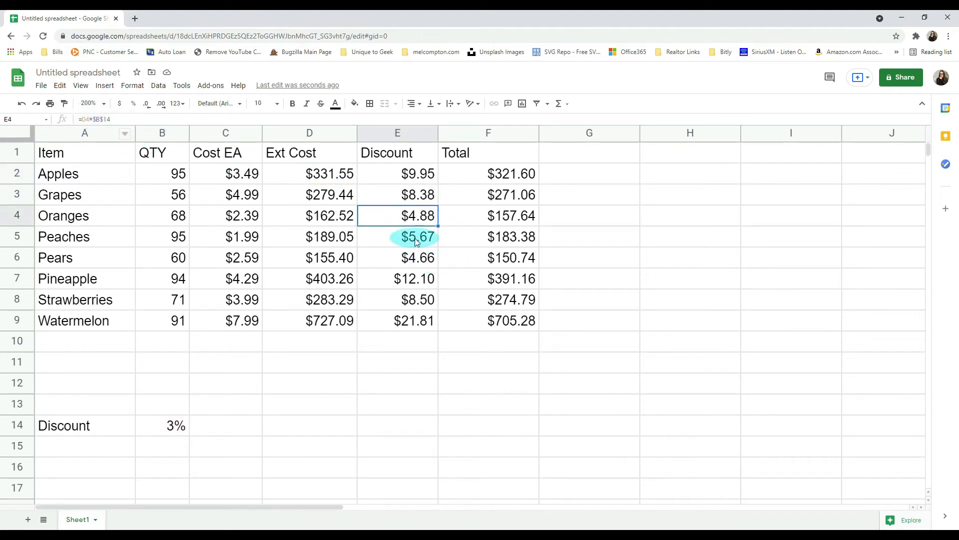
{"action": "left_click", "coordinate": [63, 425]}
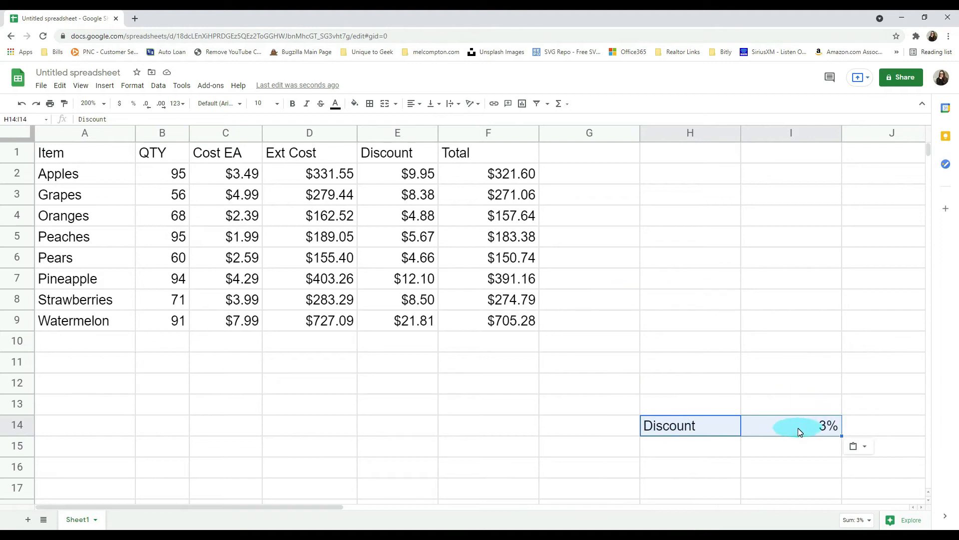
Confirm the Apples discount formula now references $I$14 after the move
{"action": "left_click", "coordinate": [397, 174]}
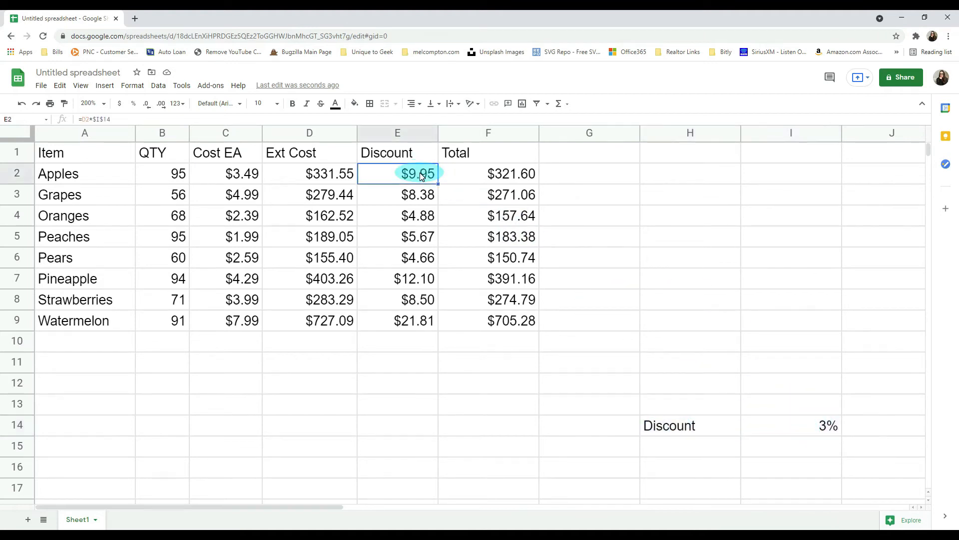
{"action": "double_click", "coordinate": [398, 174]}
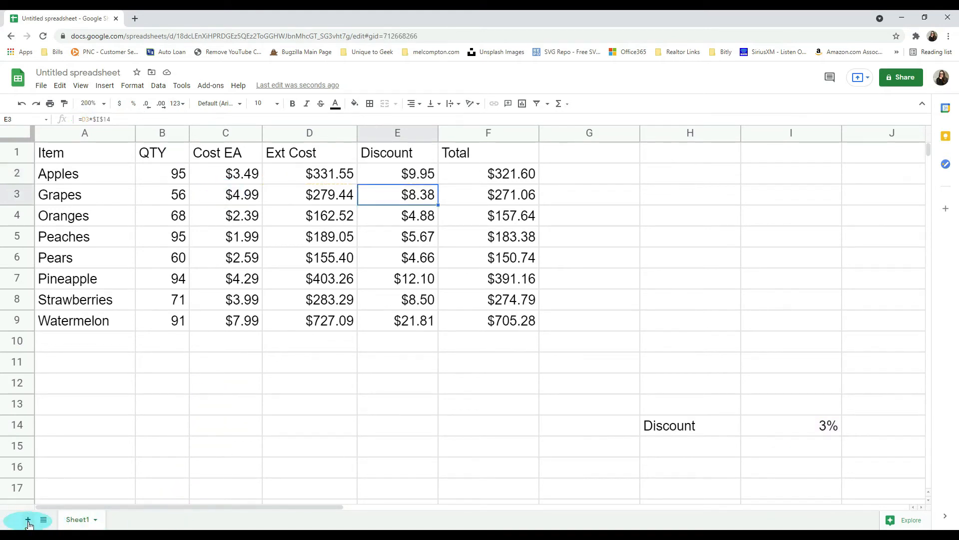
Put Discount and 3% in A1:B1 of a new Sheet2 and set E2 to =D2*Sheet2!$B$1
{"action": "left_click", "coordinate": [28, 520]}
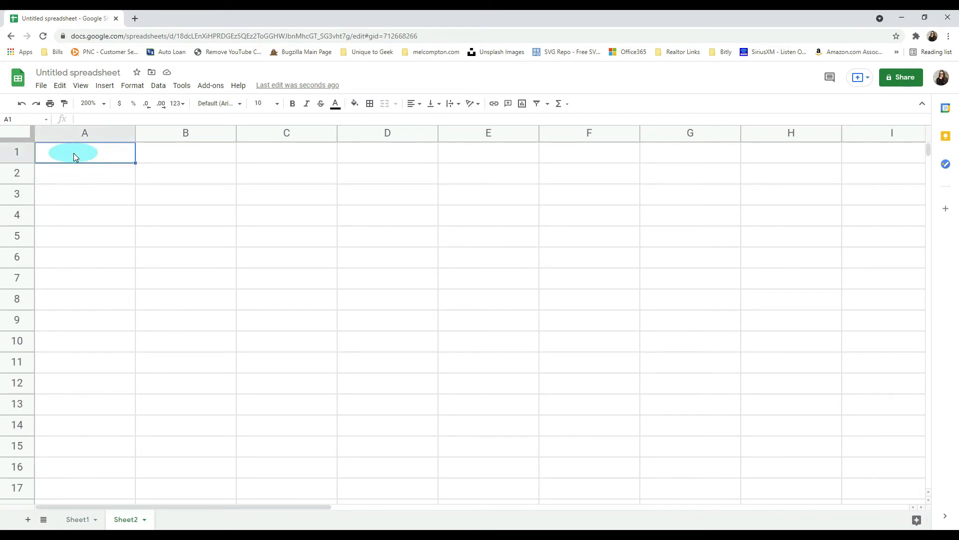
{"action": "left_click", "coordinate": [78, 519]}
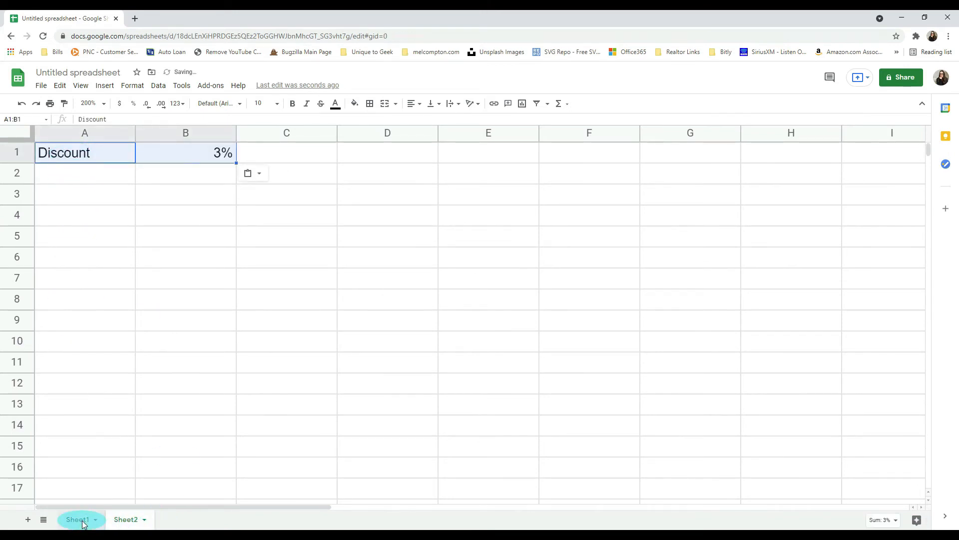
{"action": "left_click", "coordinate": [78, 519]}
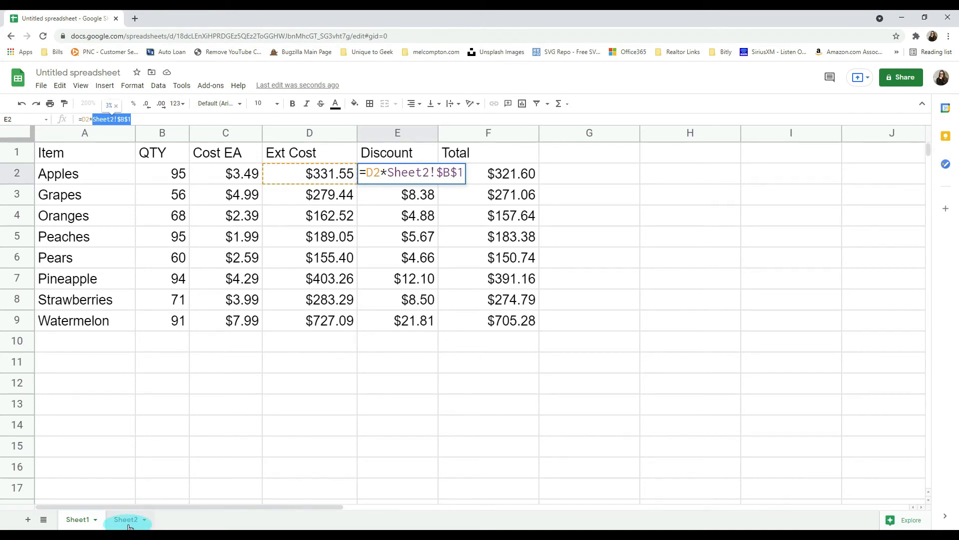
{"action": "left_click", "coordinate": [126, 519]}
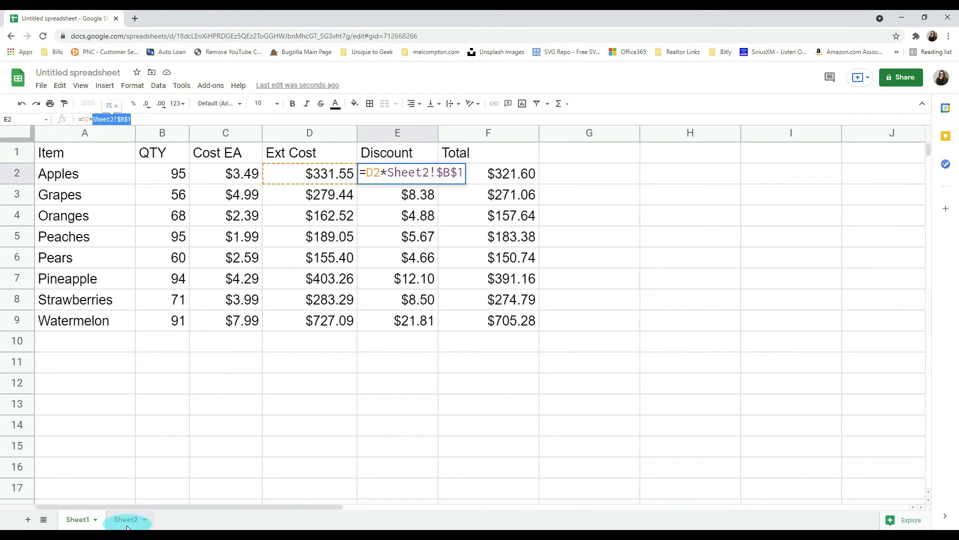
{"action": "left_click", "coordinate": [125, 518]}
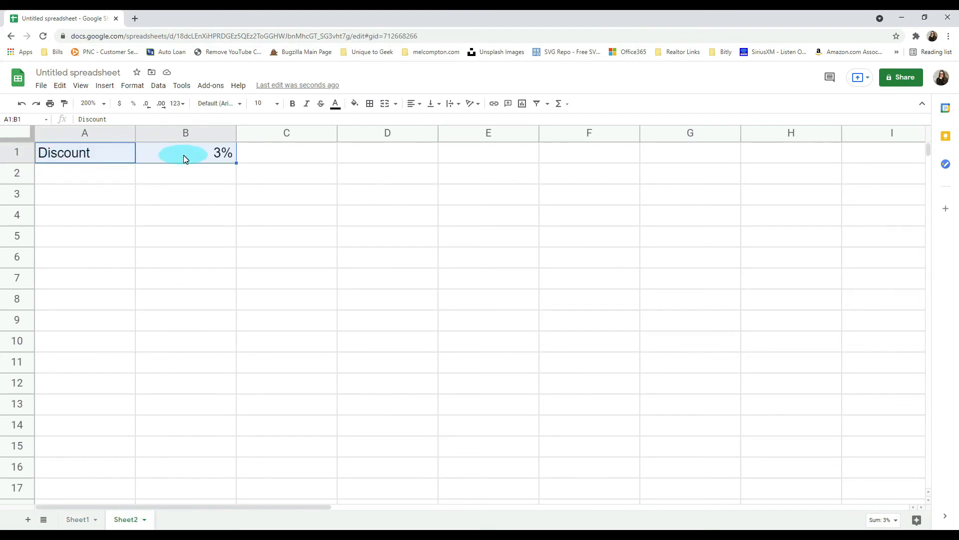
{"action": "left_click", "coordinate": [78, 519]}
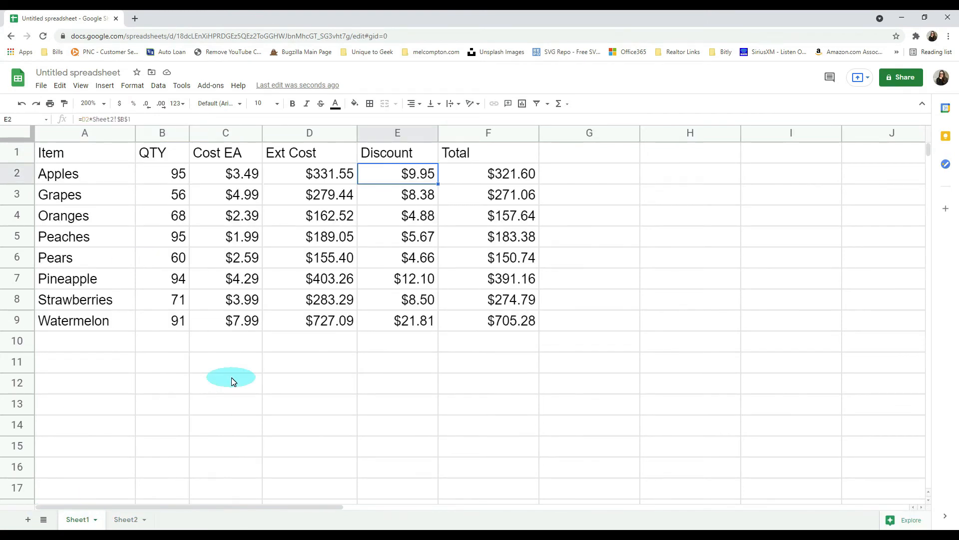